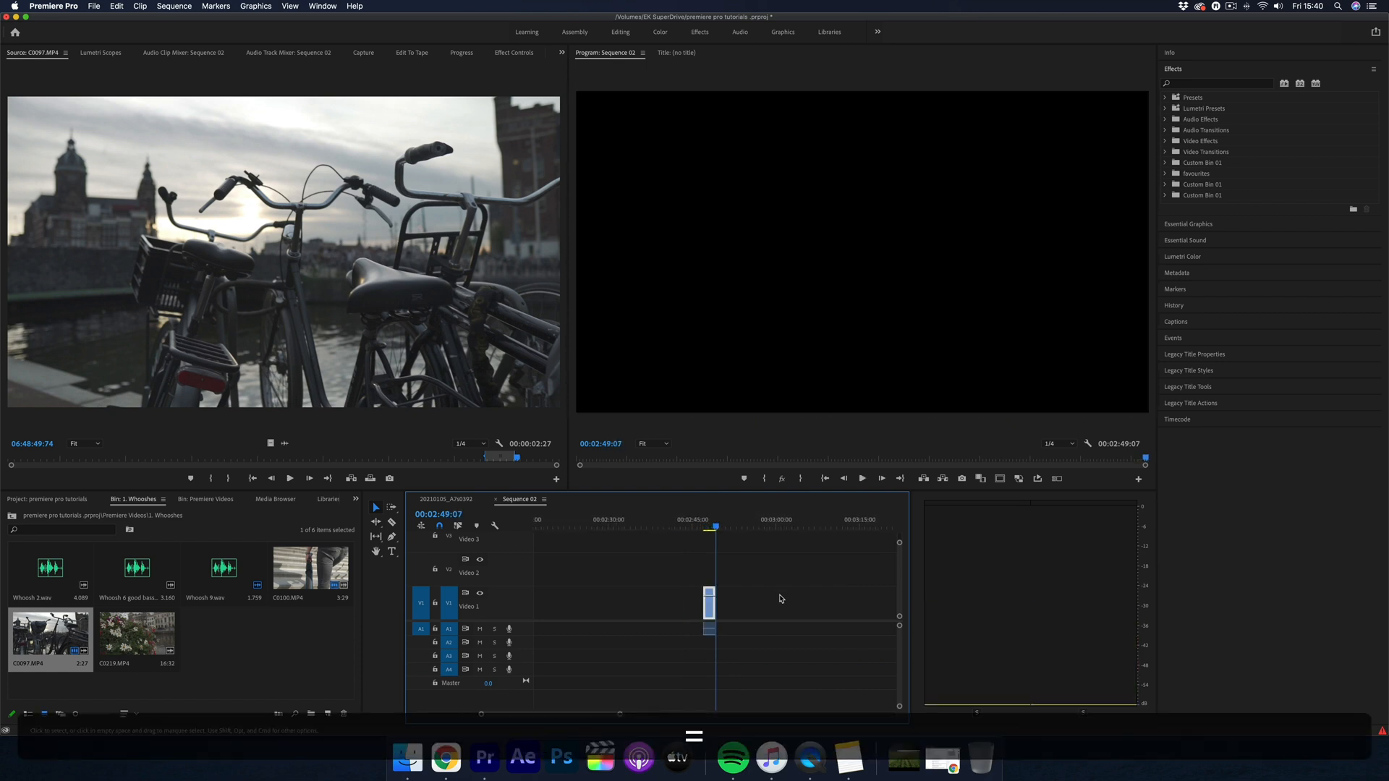
Reveal the bicycle clip's Time Remapping keyframes from its Show Clip Keyframes menu
right_click(707, 607)
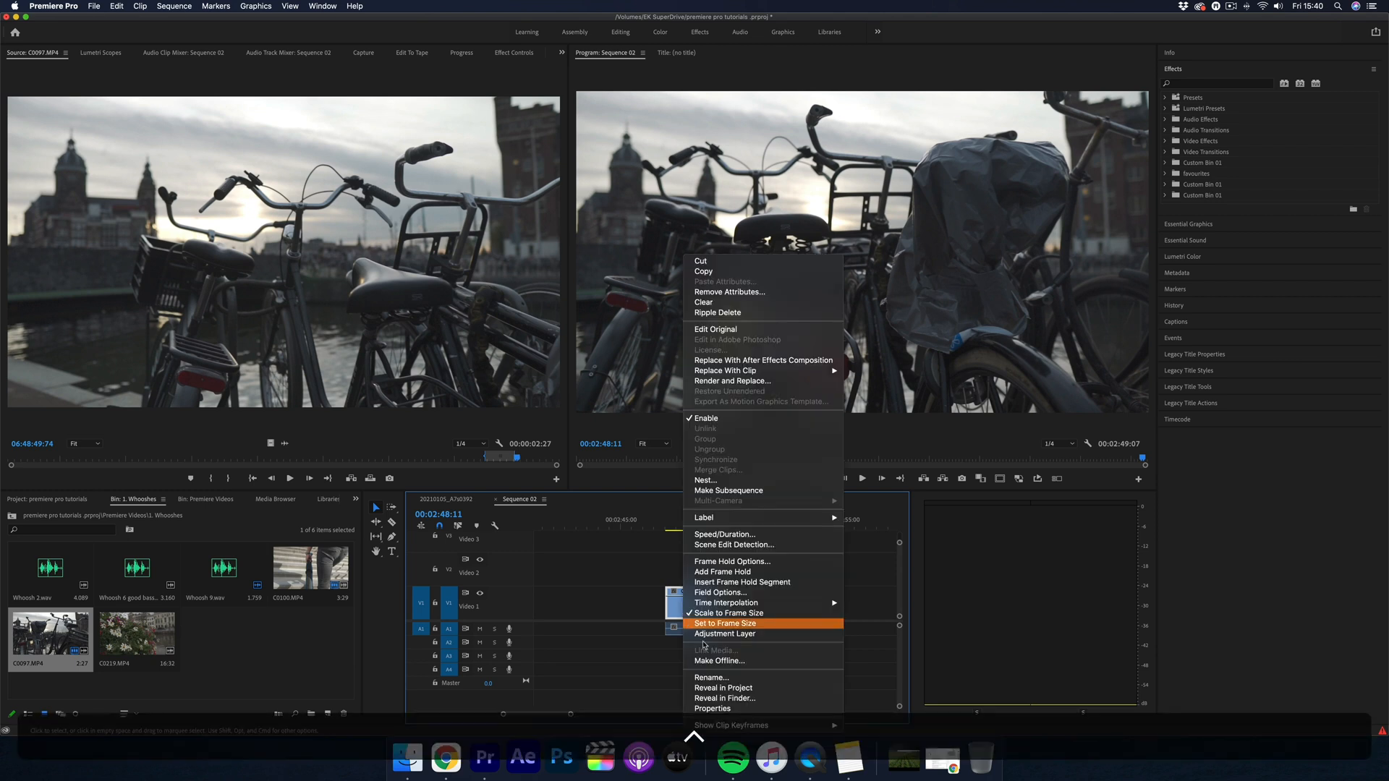
mouse_move(731, 725)
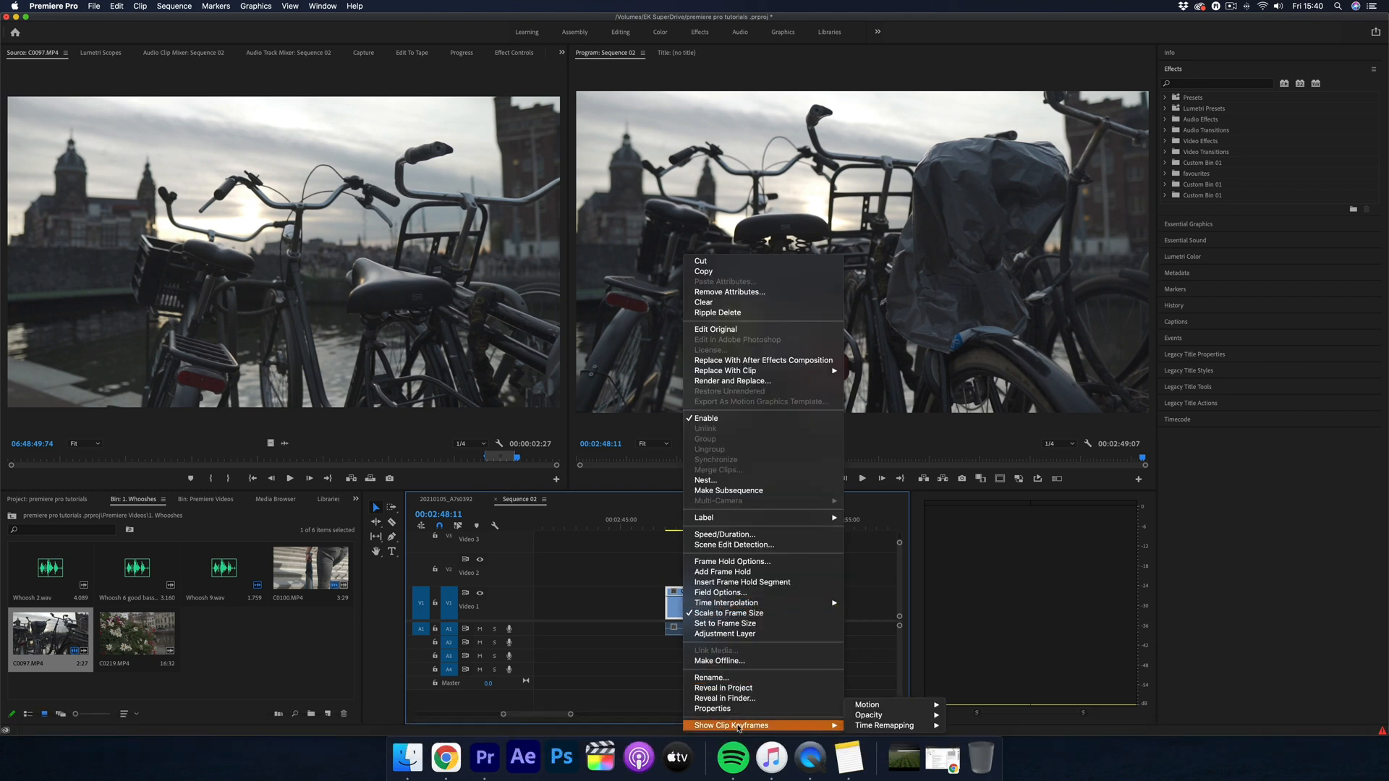
click(882, 726)
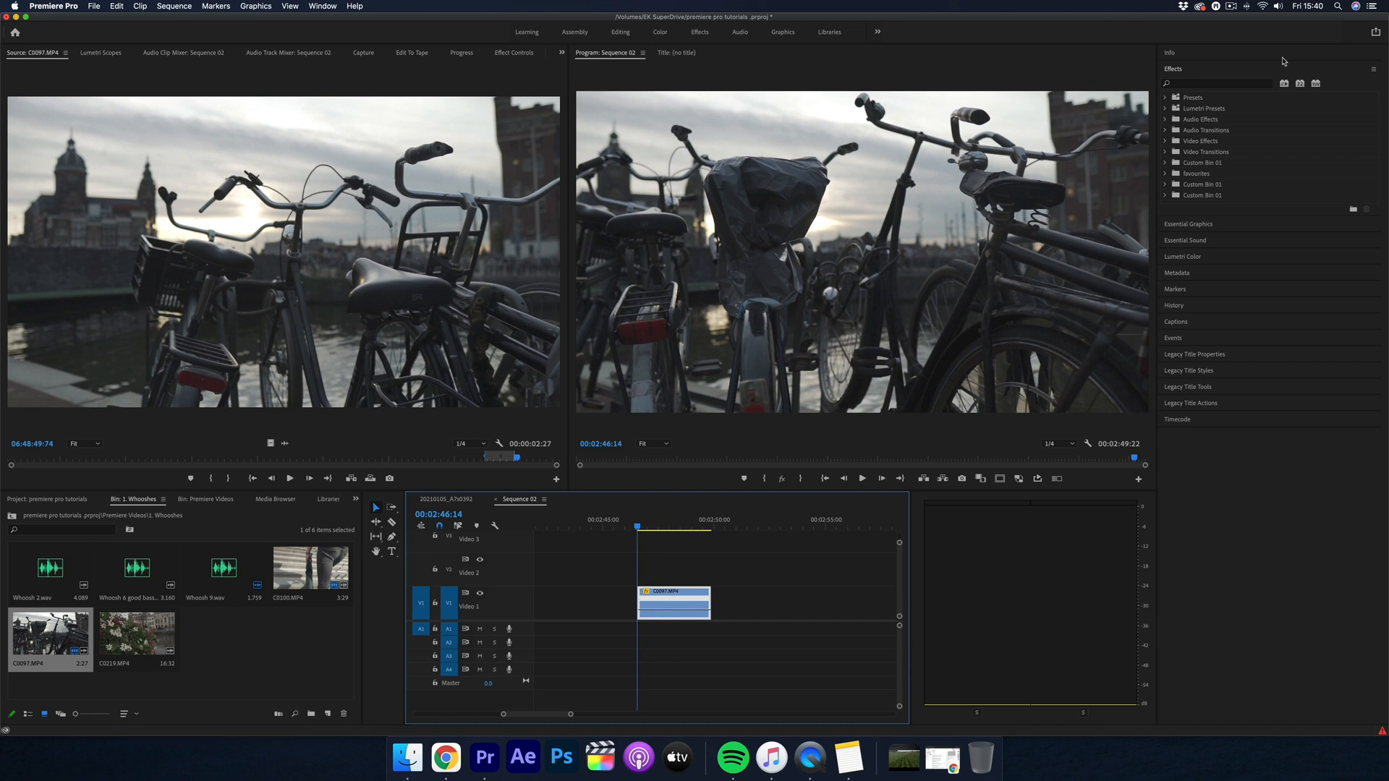
Search the Effects panel for 'war' to surface Warp Stabilizer under Distort
text(warp)
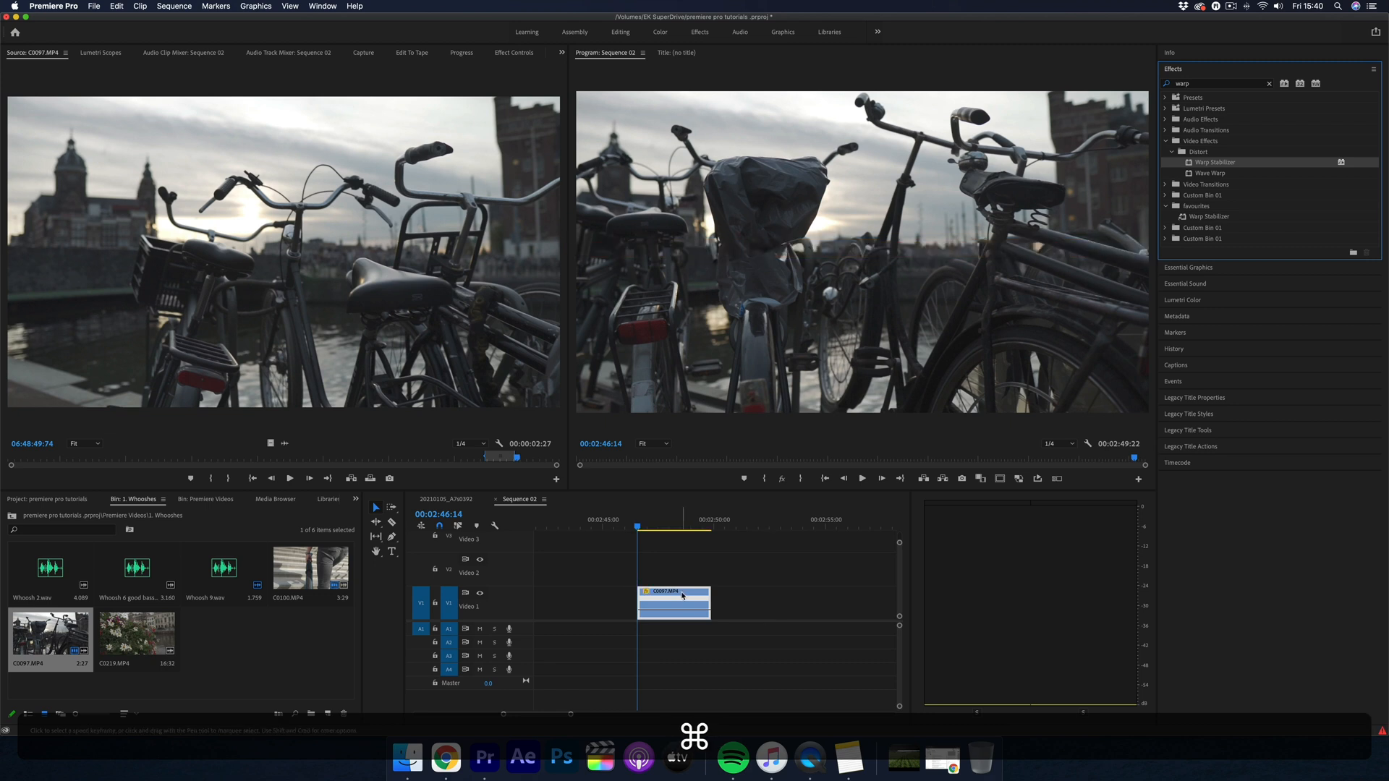
Nest the bicycle clip as Nested Sequence 03, accepting the default name
right_click(673, 602)
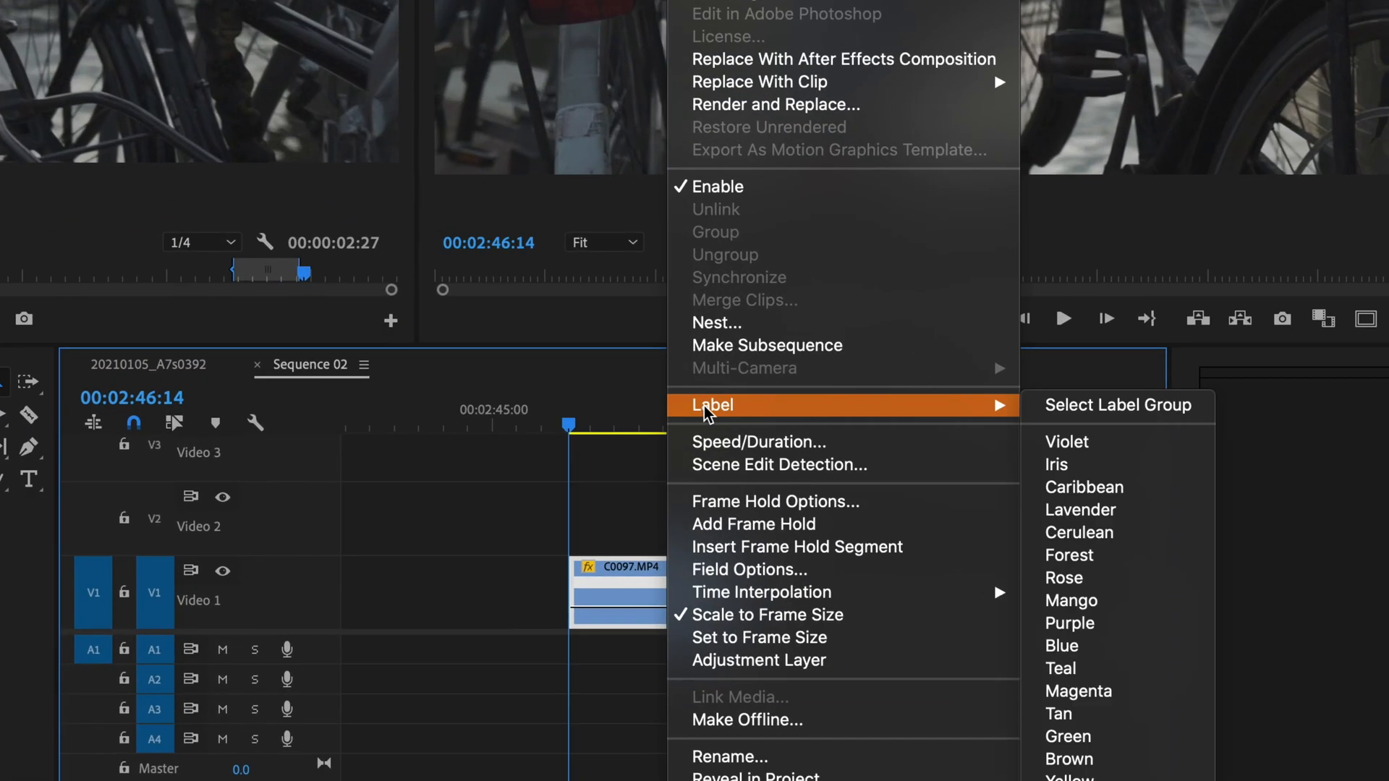
mouse_move(718, 323)
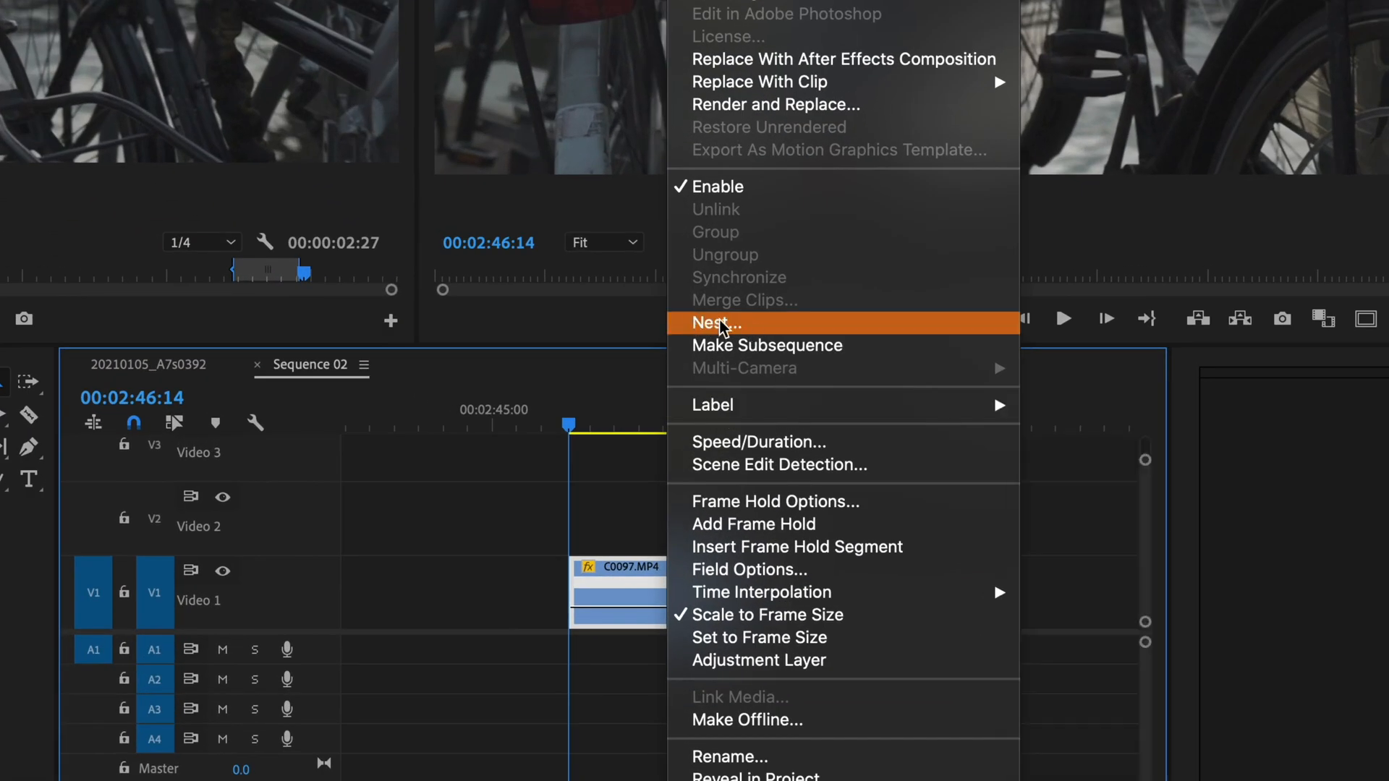
click(714, 323)
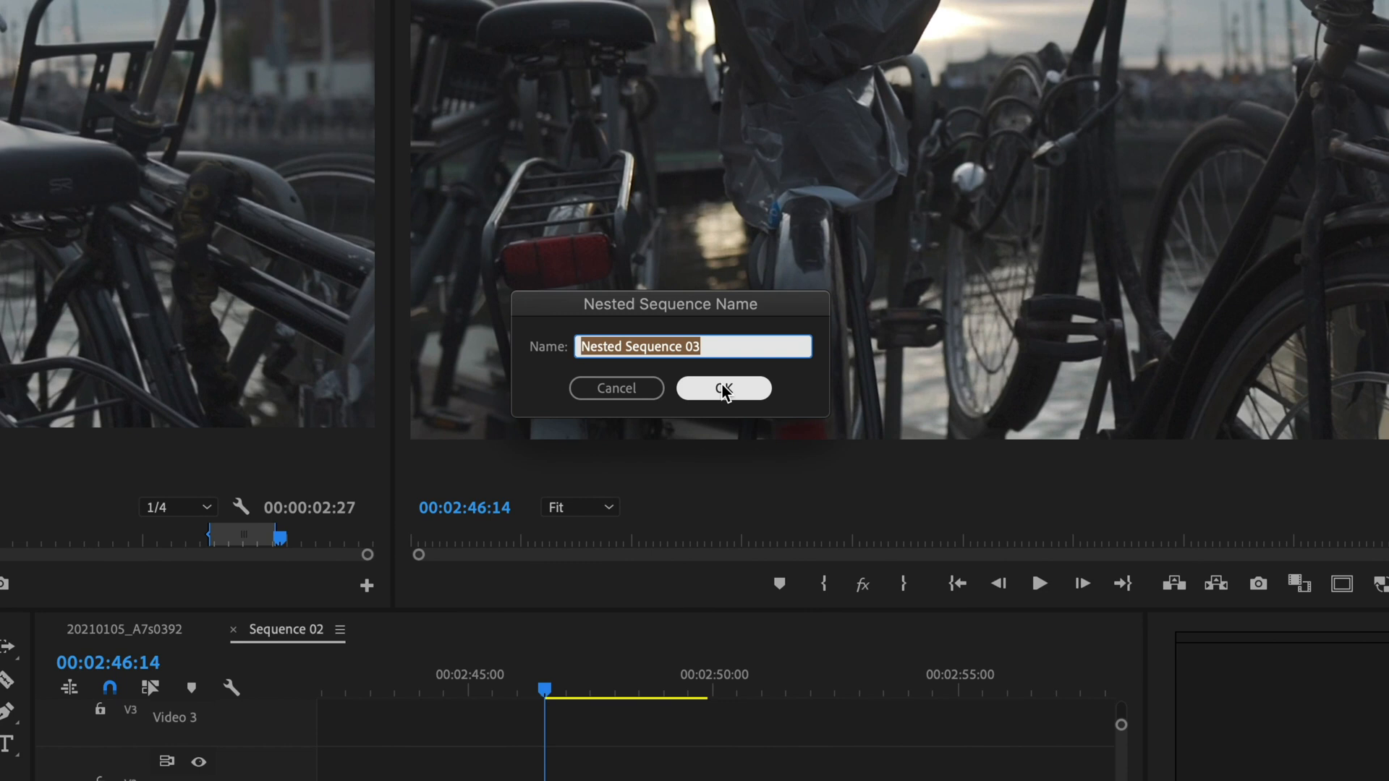
click(723, 388)
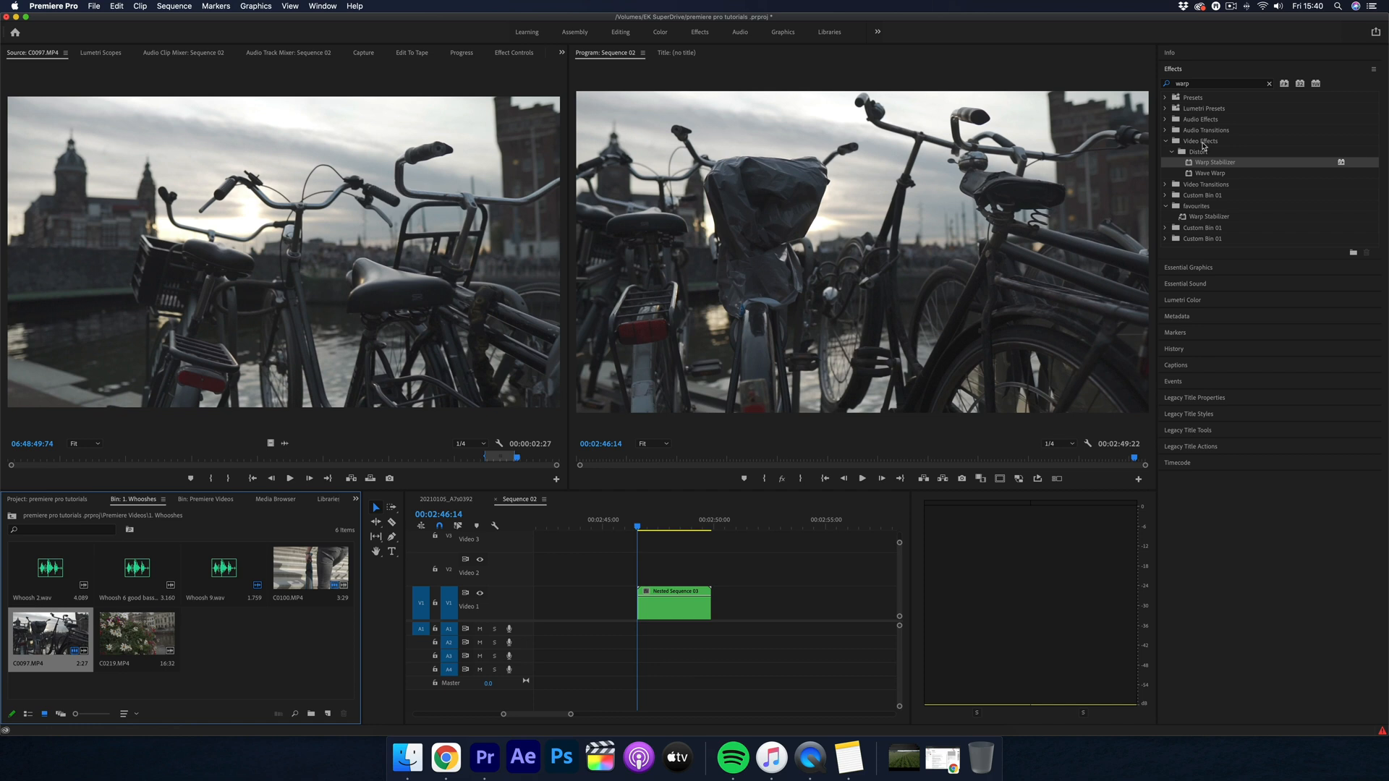
mouse_move(1211, 165)
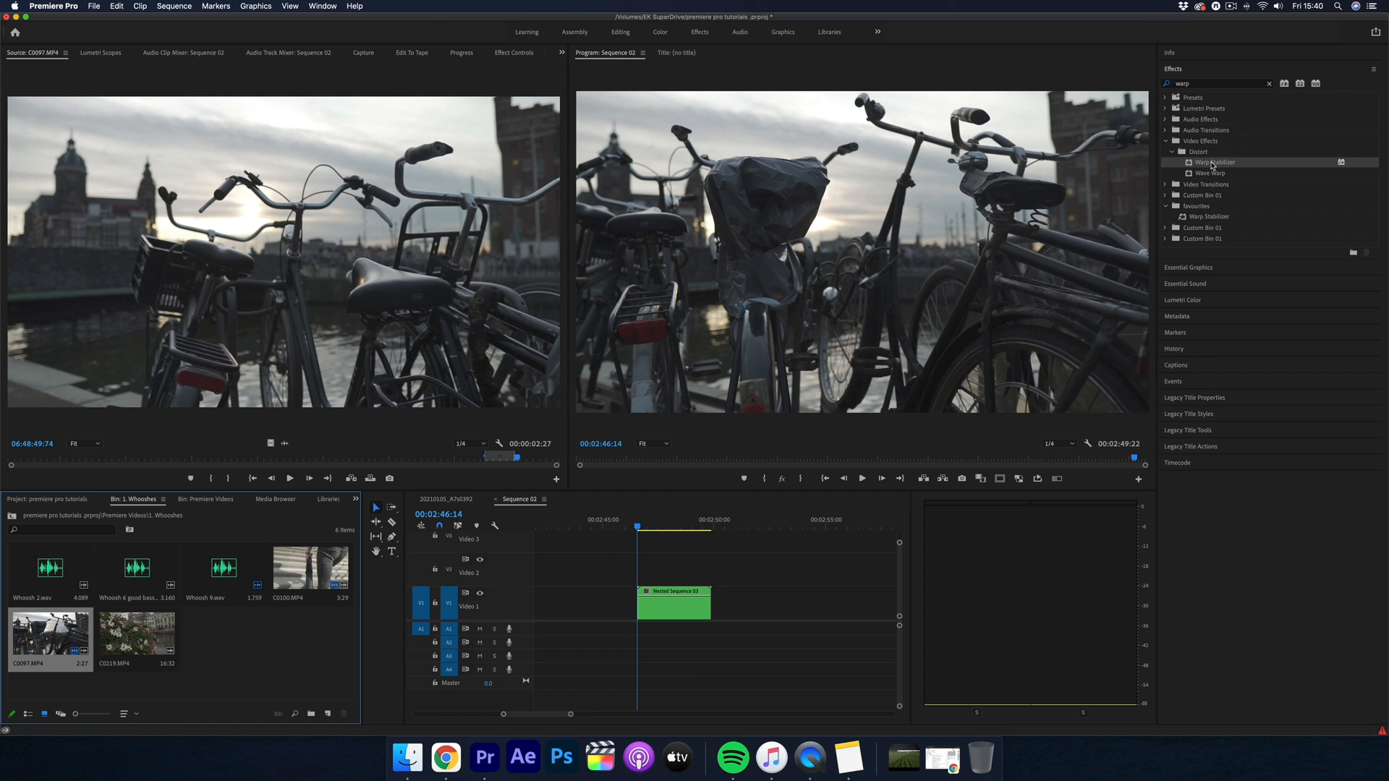